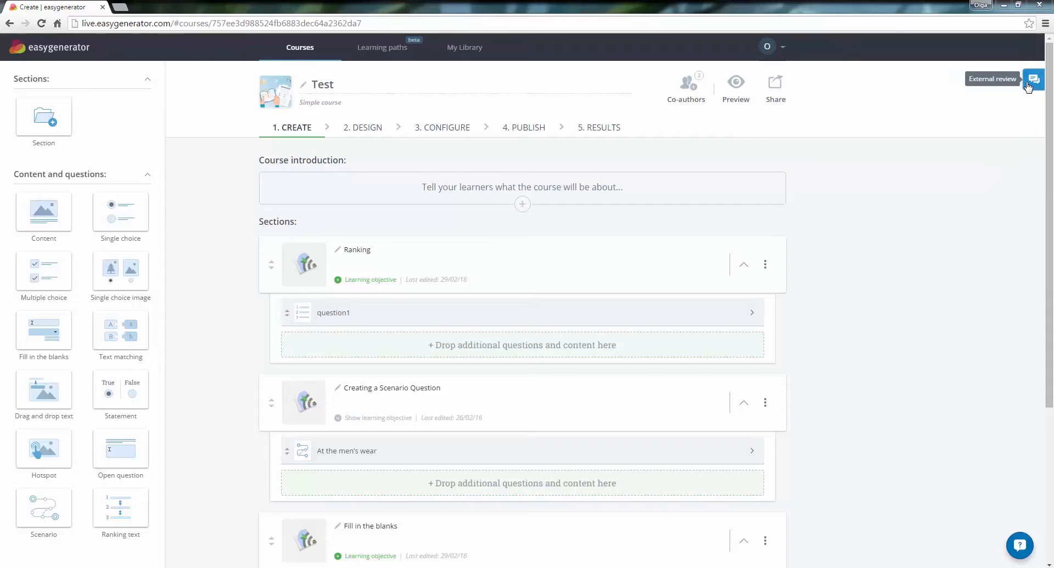
- Open the course 'Test' external review link in a new browser tab
{"action": "left_click", "coordinate": [1034, 79]}
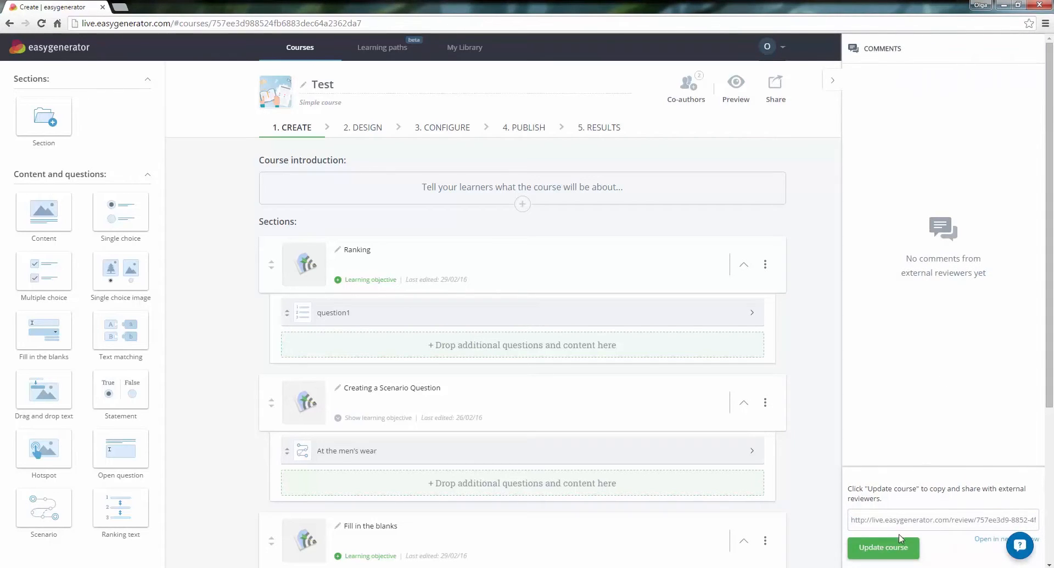
{"action": "right_click", "coordinate": [942, 520]}
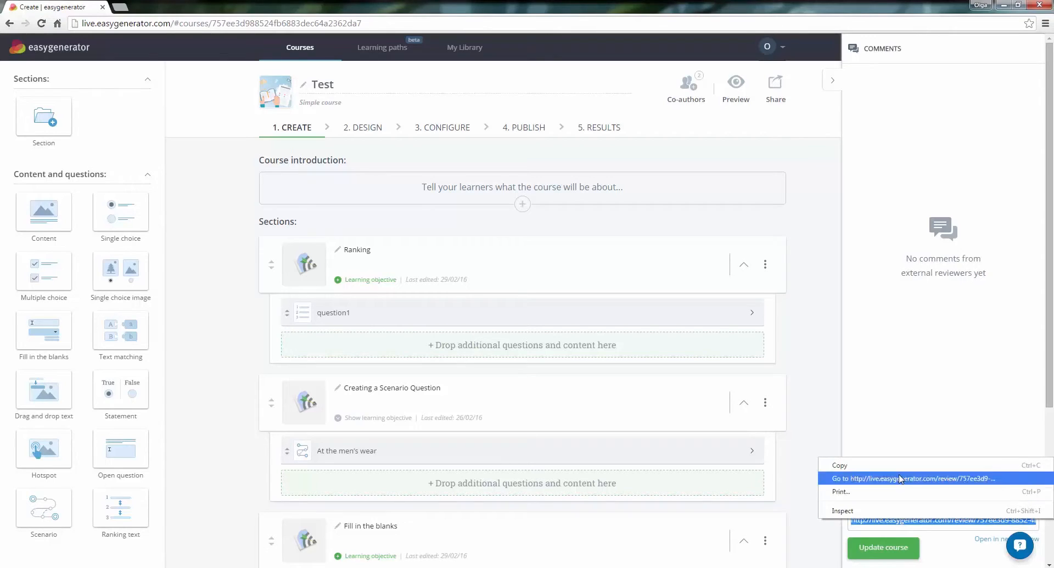
{"action": "left_click", "coordinate": [900, 479]}
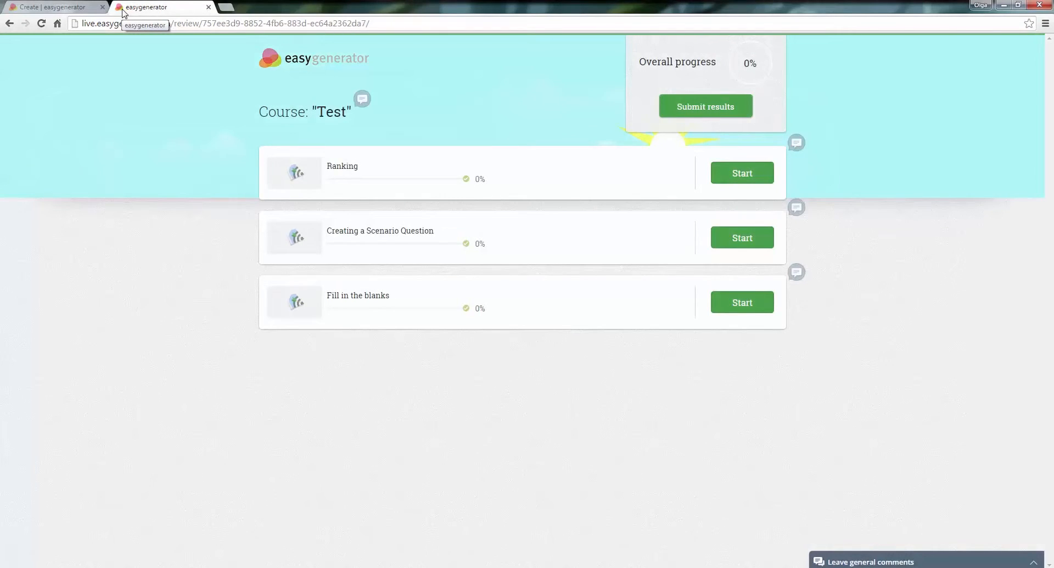
- Post the reviewer comment 'Course title comm' on the course title
{"action": "left_click", "coordinate": [361, 99]}
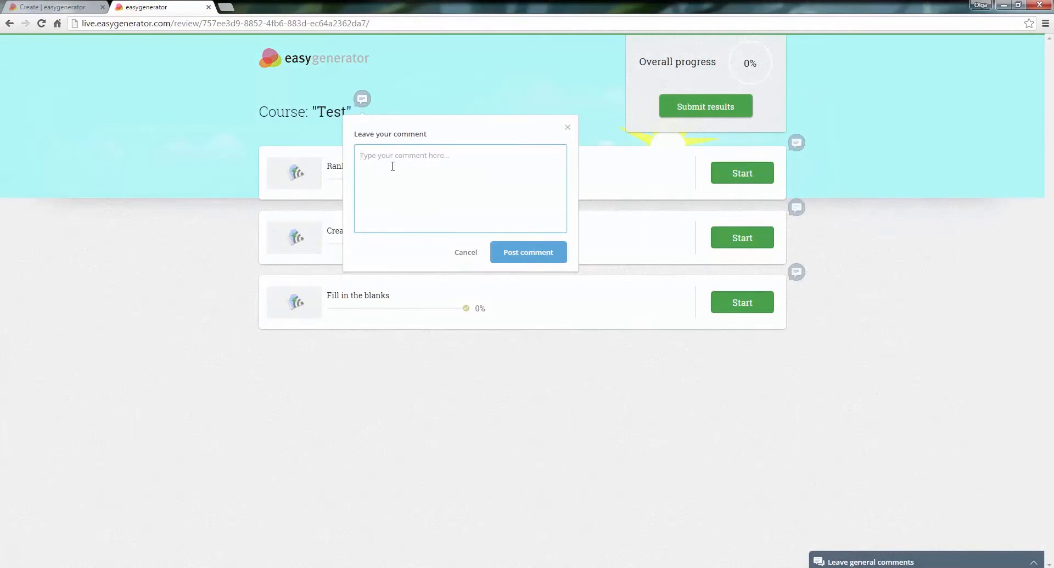
{"action": "type", "text": "Course title comm"}
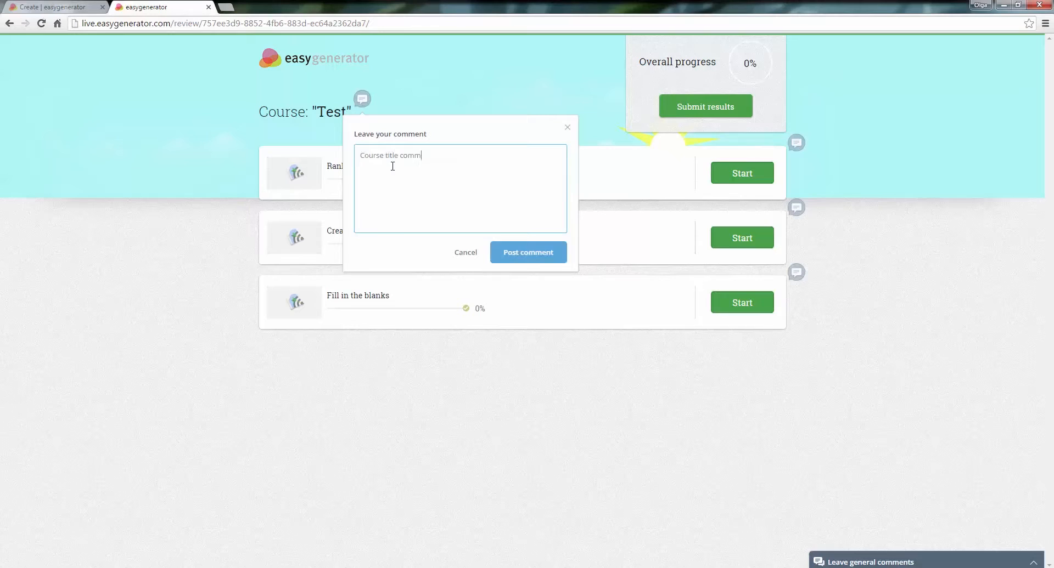
{"action": "left_click", "coordinate": [527, 253]}
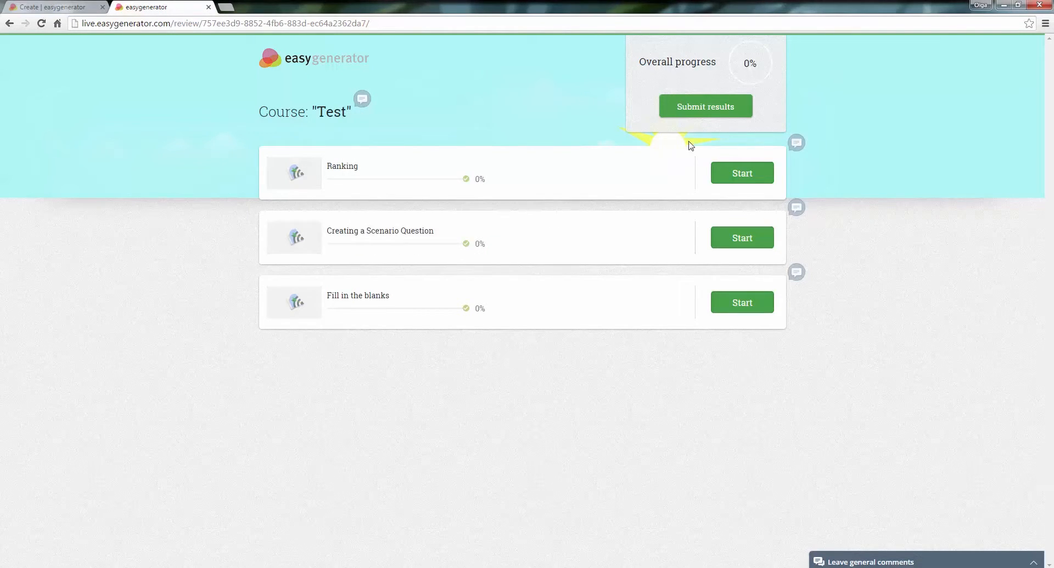
- Post a reviewer comment on the Ranking section title and close the form
{"action": "left_click", "coordinate": [796, 142]}
{"action": "type", "text": "Section 1 comment"}
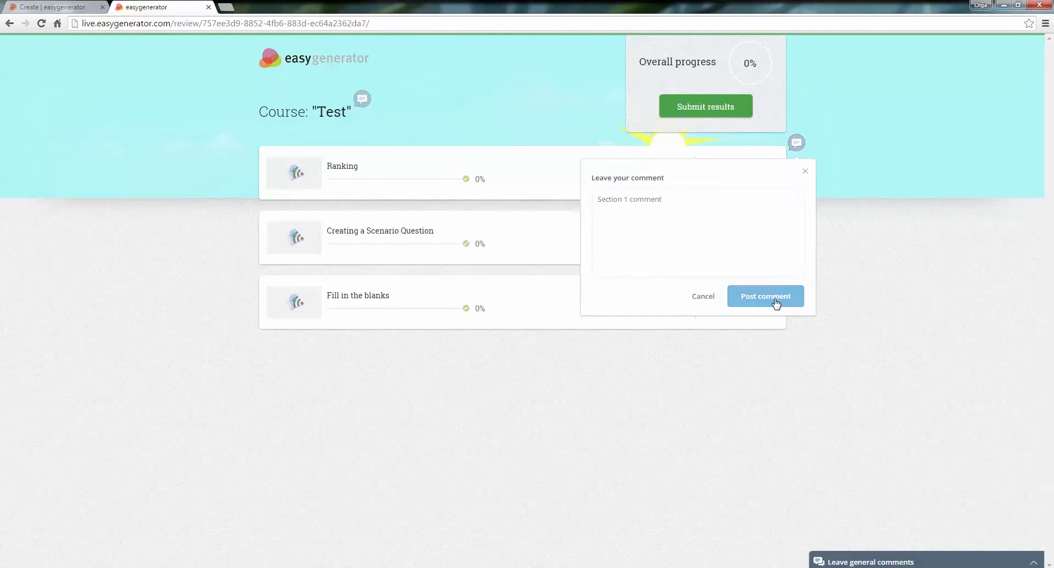
{"action": "left_click", "coordinate": [764, 296]}
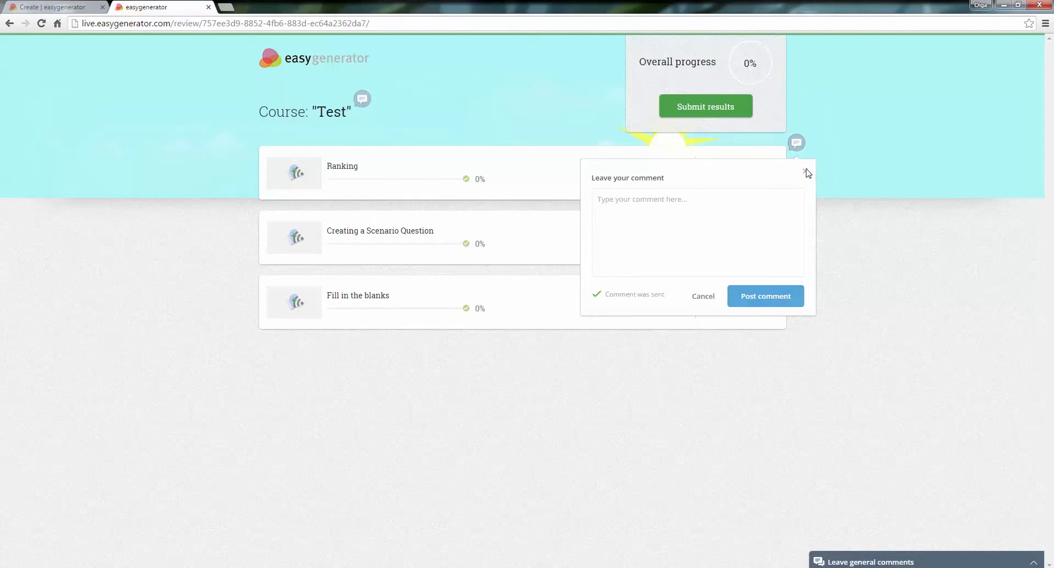
{"action": "left_click", "coordinate": [342, 165]}
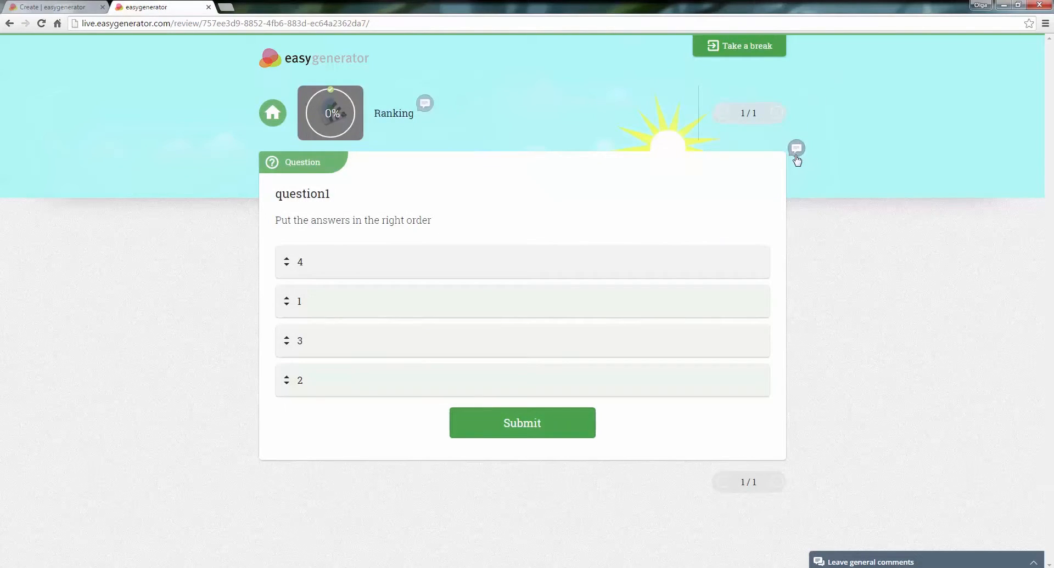
- Post the reviewer comment 'question 1 comment' on question1
{"action": "type", "text": "ques"}
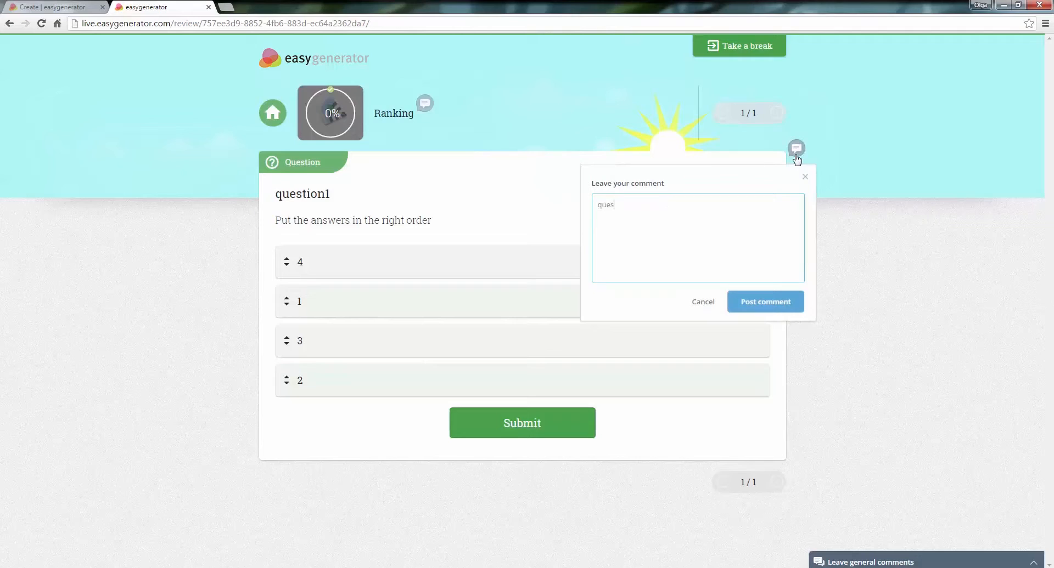
{"action": "type", "text": "question 1 comment"}
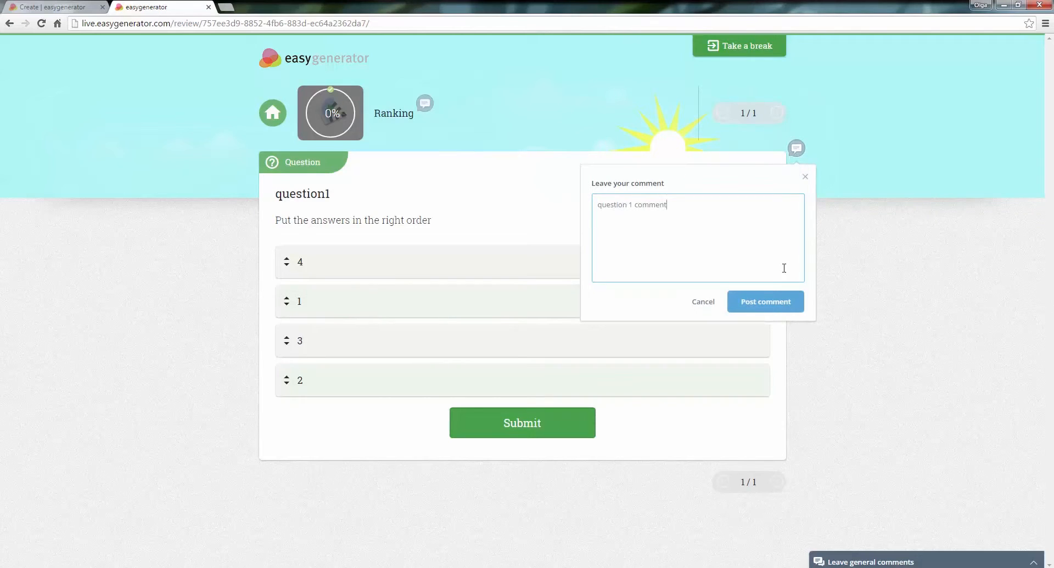
{"action": "left_click", "coordinate": [765, 302]}
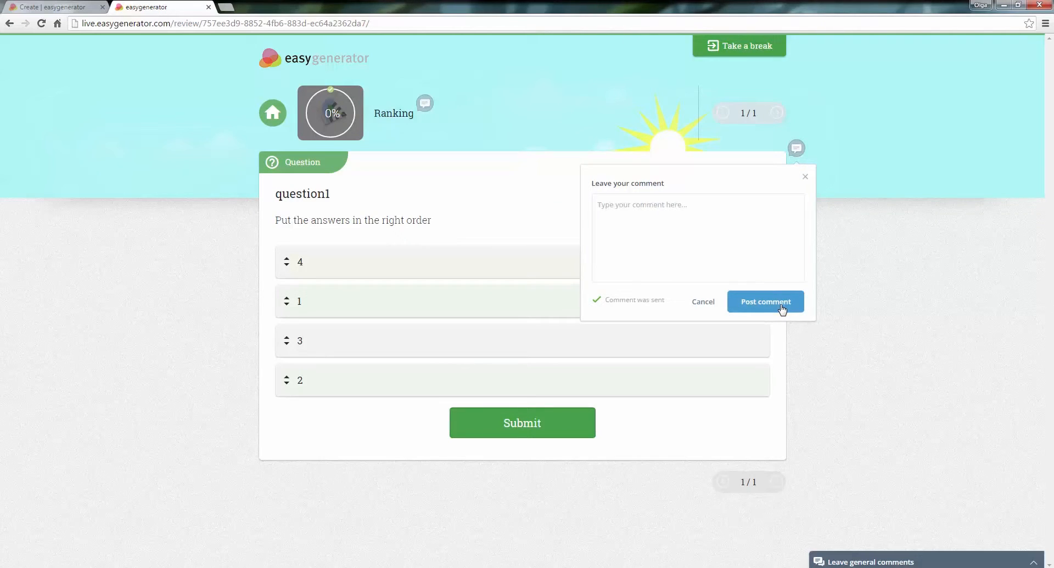
{"action": "left_click", "coordinate": [764, 302]}
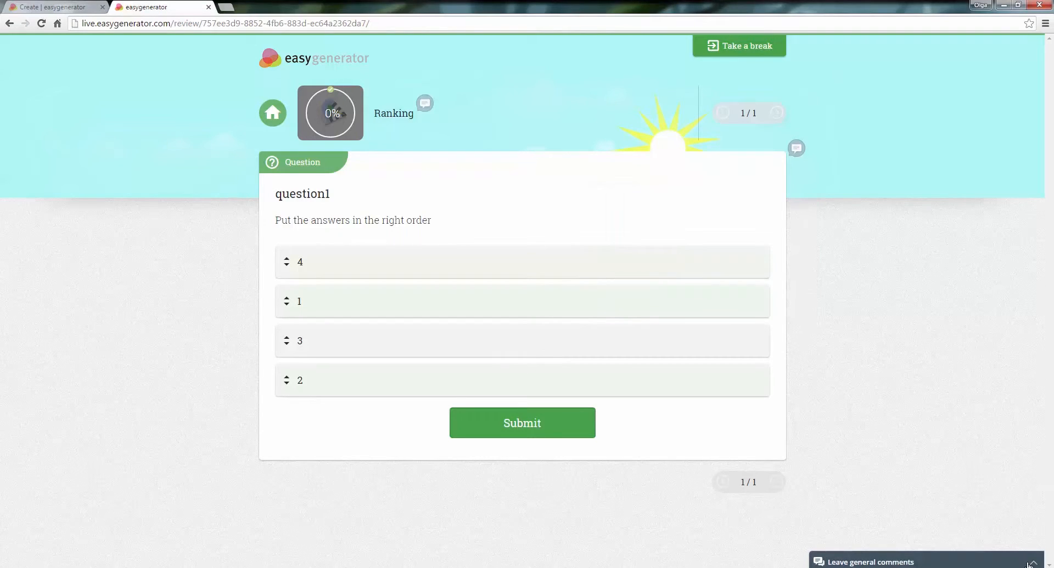
- Post a general comment, then view all four comments in the course editor
{"action": "left_click", "coordinate": [870, 562]}
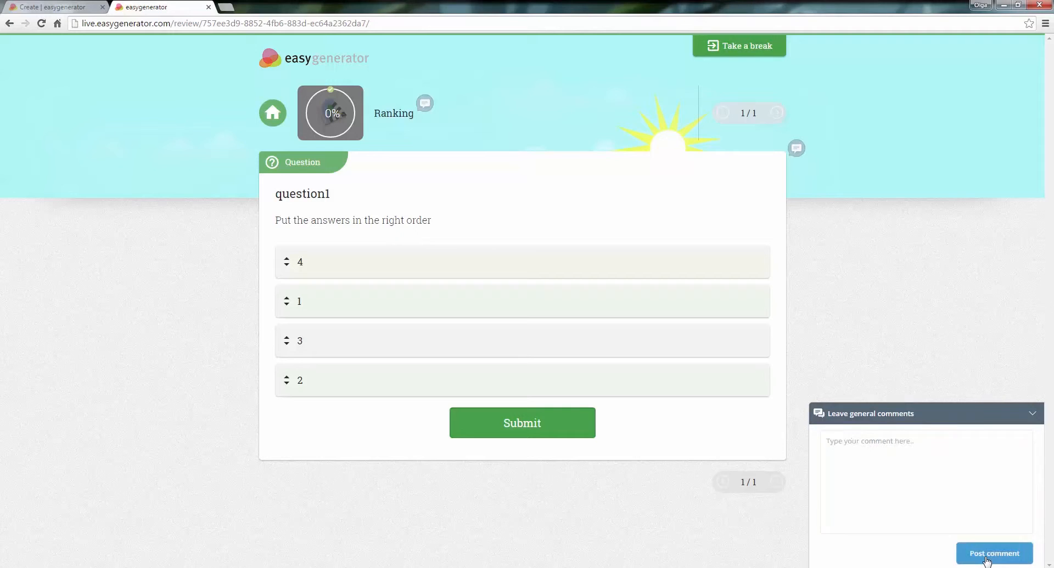
{"action": "left_click", "coordinate": [994, 554]}
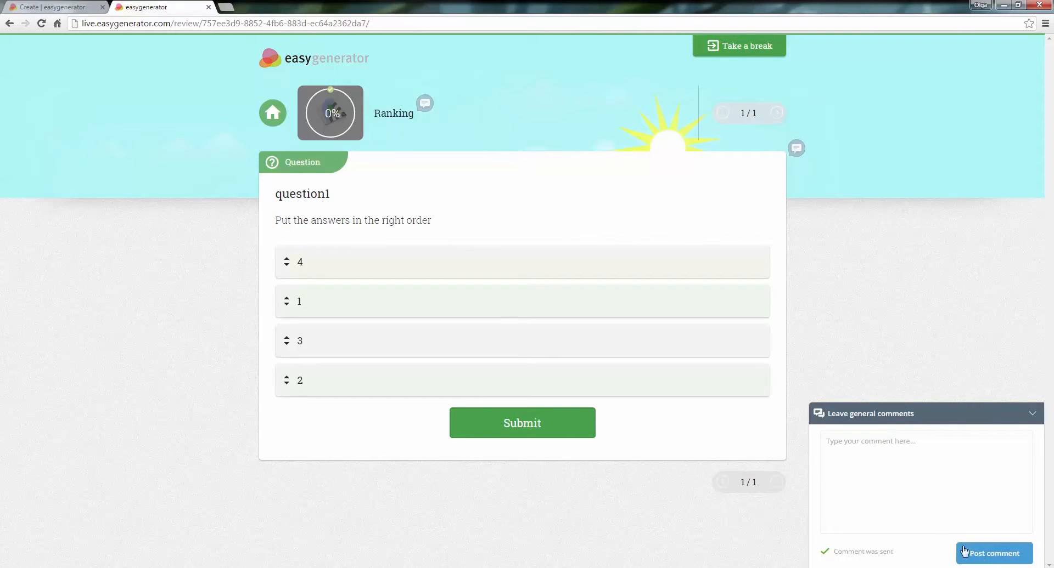
{"action": "left_click", "coordinate": [54, 7]}
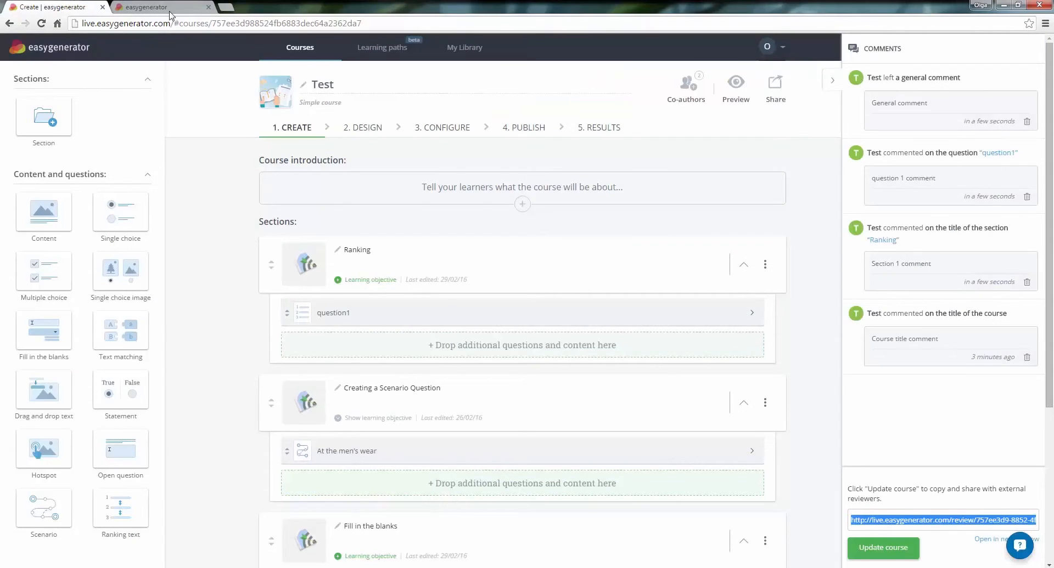
{"action": "mouse_move", "coordinate": [891, 122]}
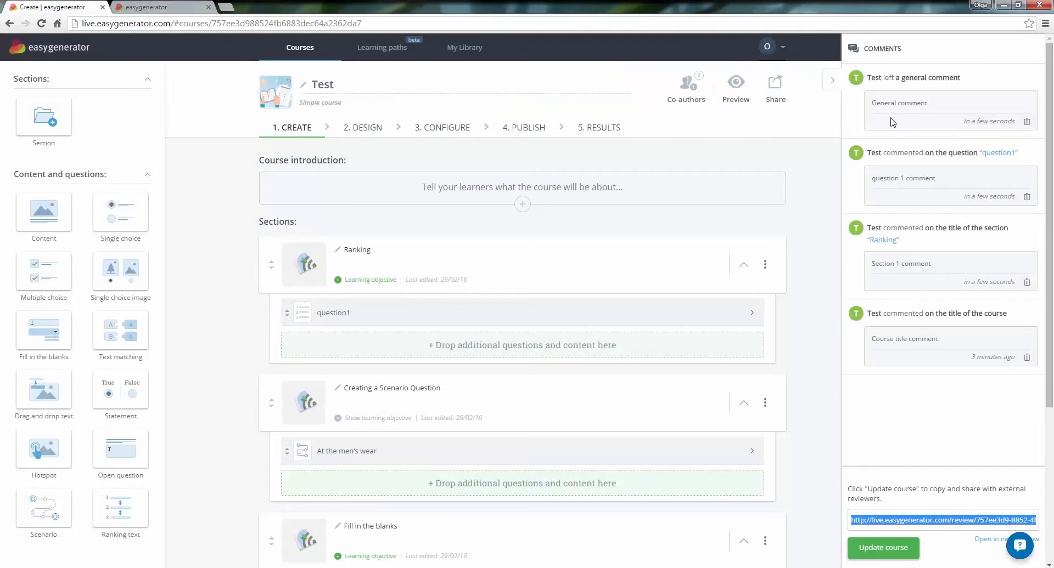